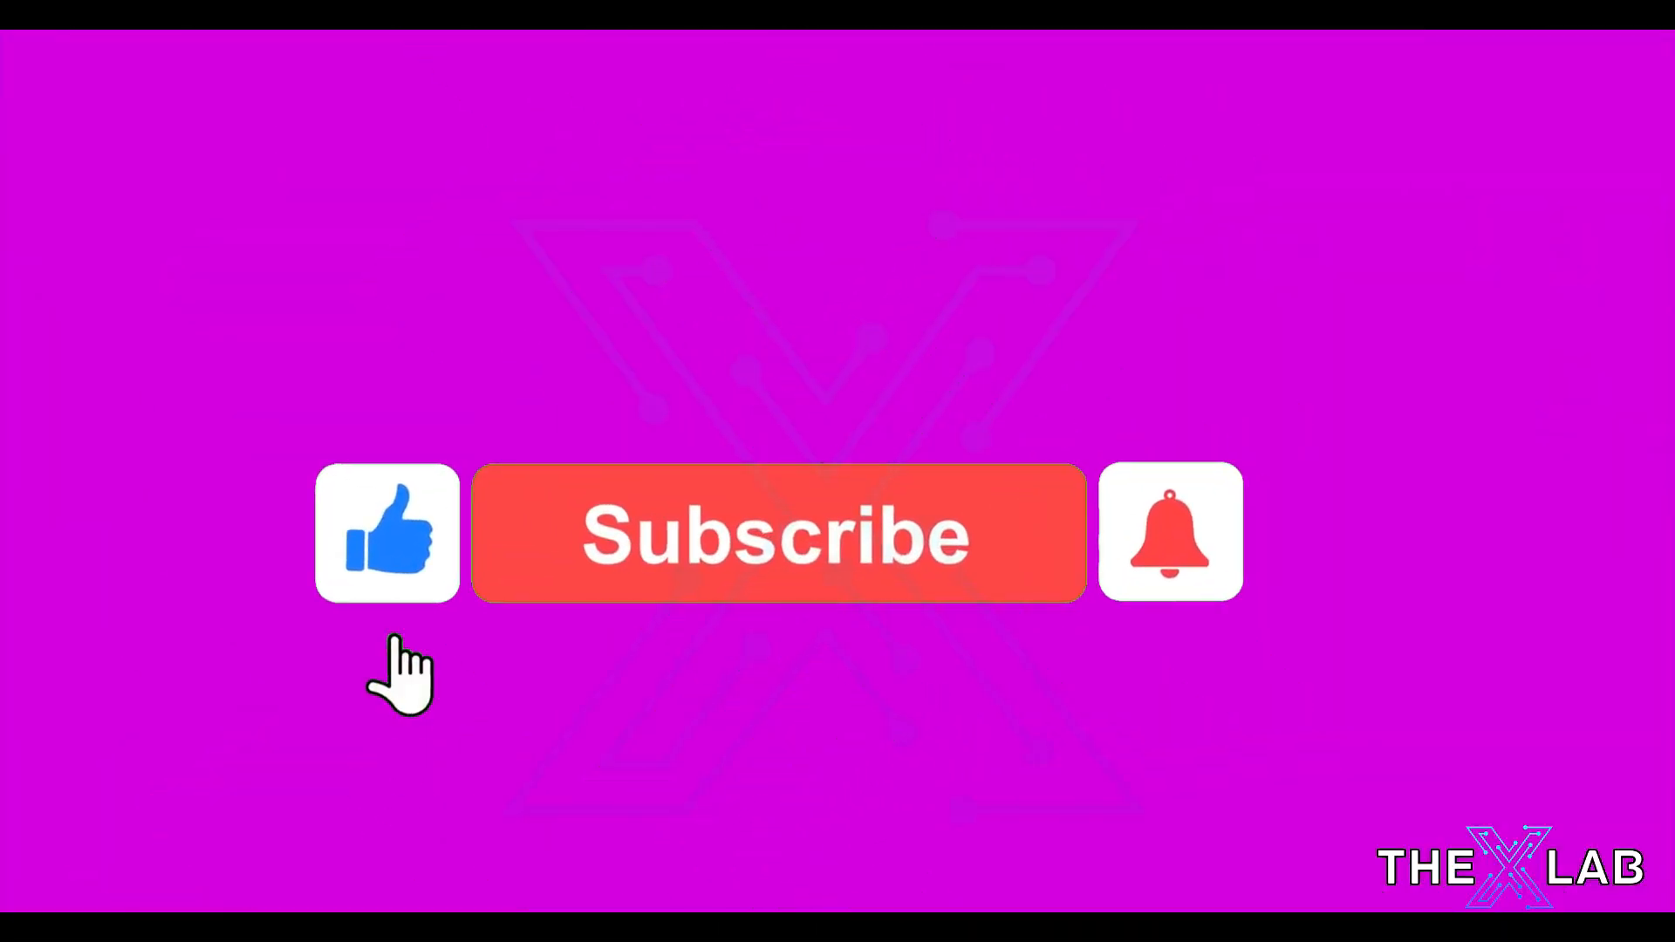
click(776, 534)
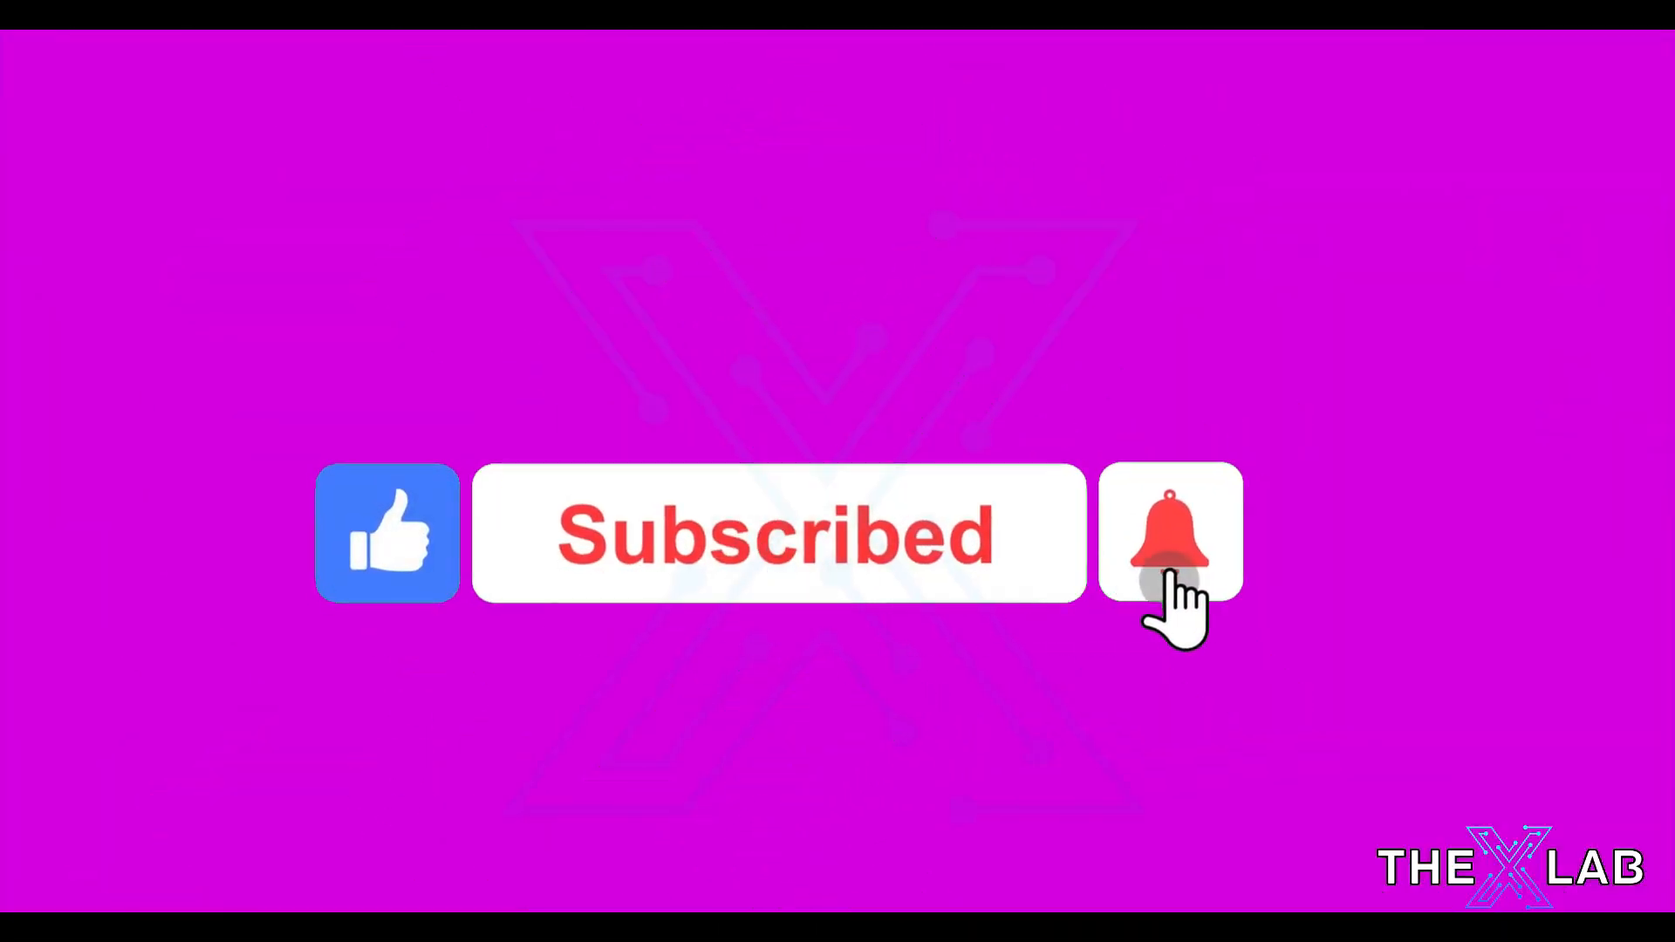